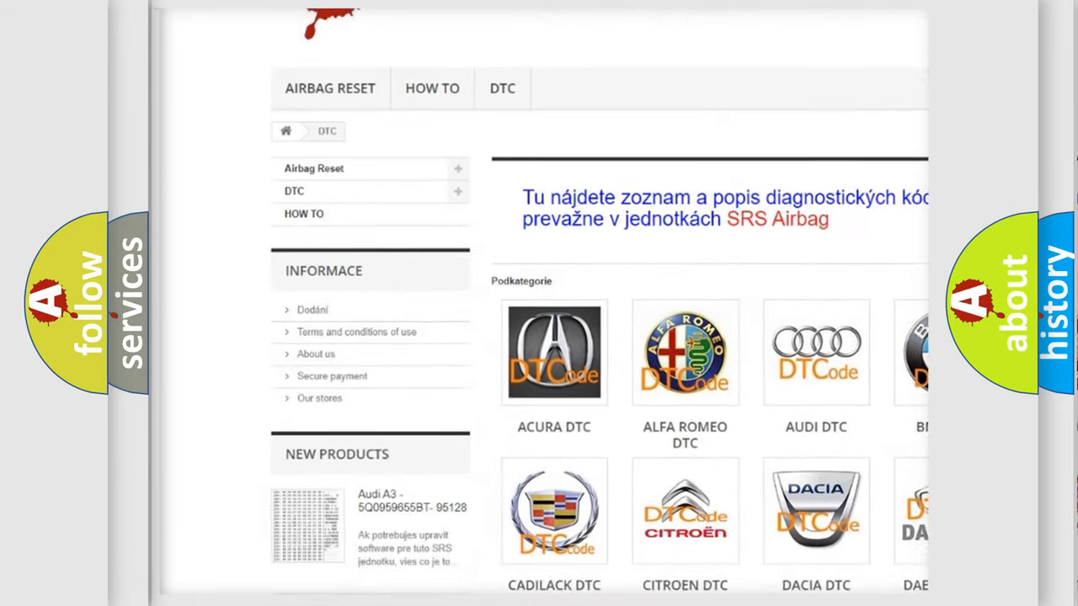
scroll("down", 3)
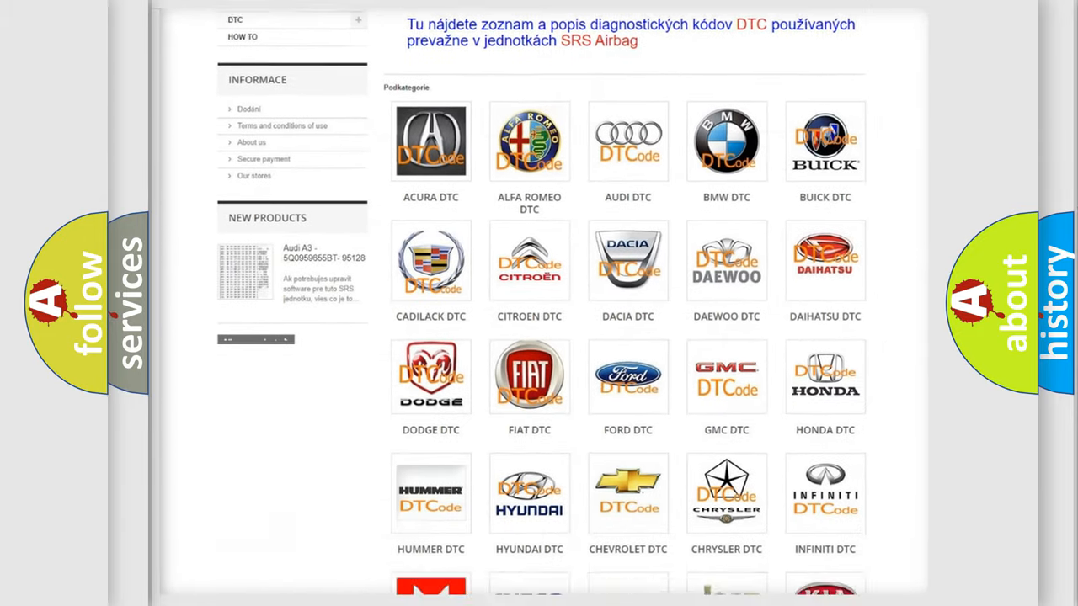
scroll("down", 3)
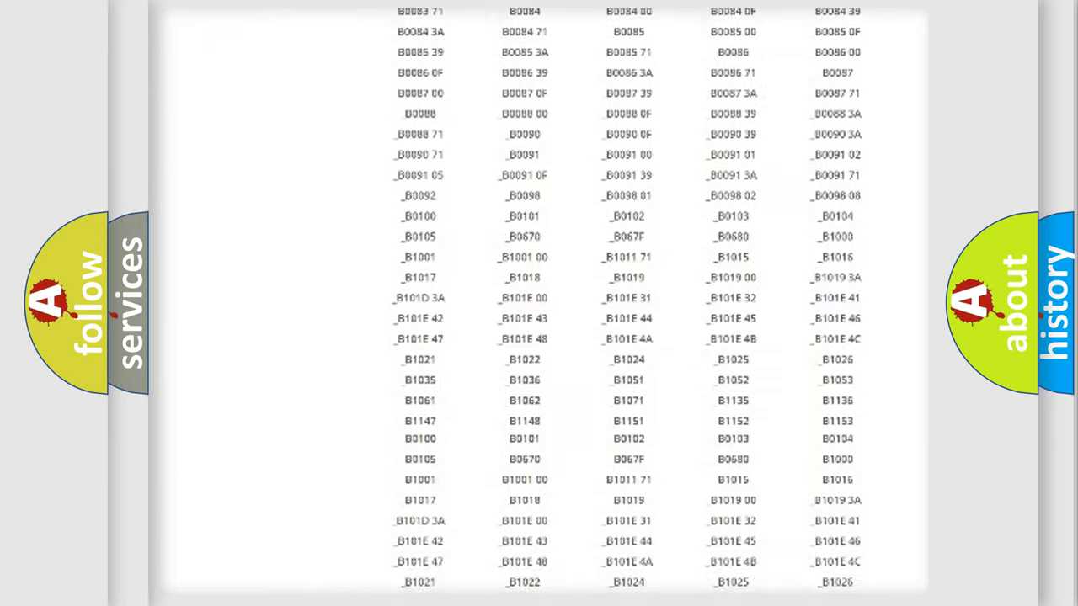
scroll("up", 3)
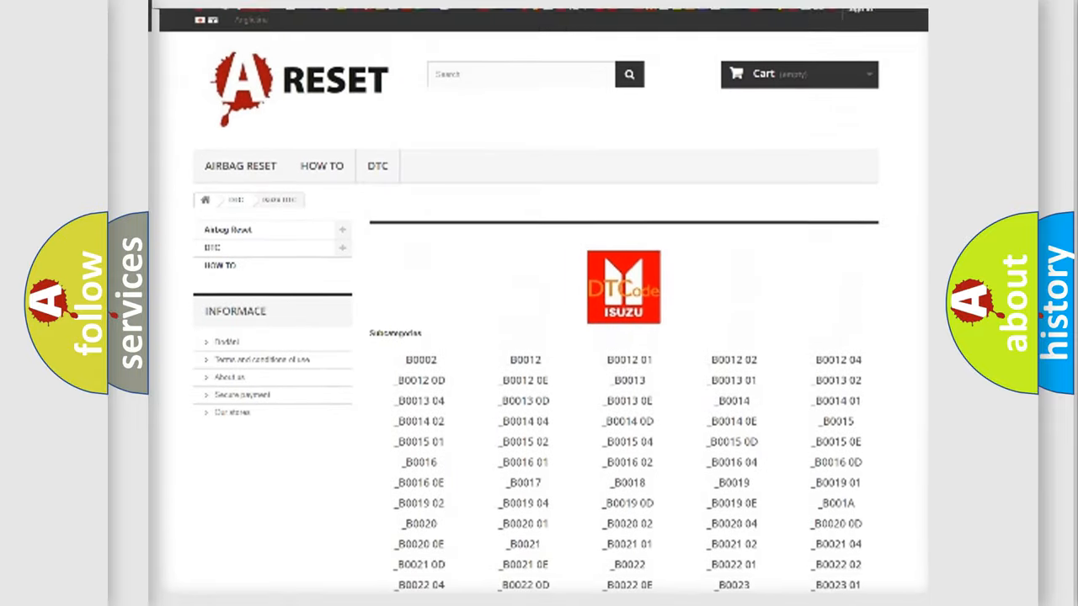